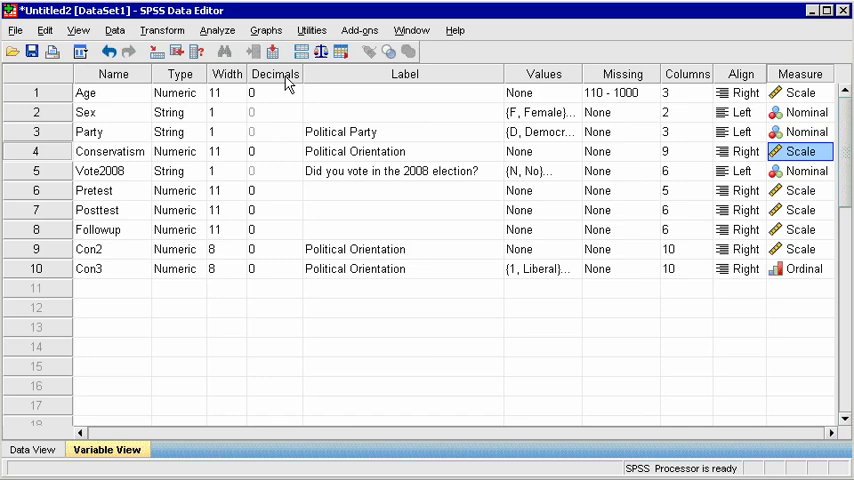
- Run Frequencies on Sex, Political Party and Vote2008
{"action": "left_click", "coordinate": [218, 30]}
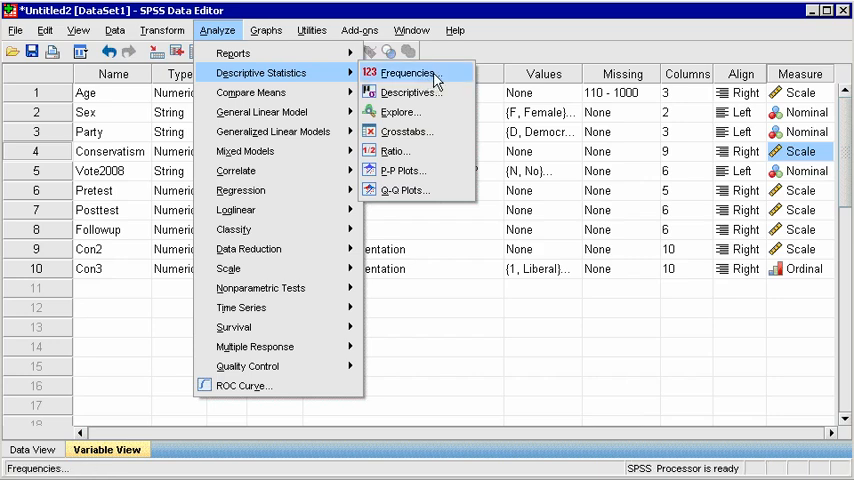
{"action": "left_click", "coordinate": [406, 72]}
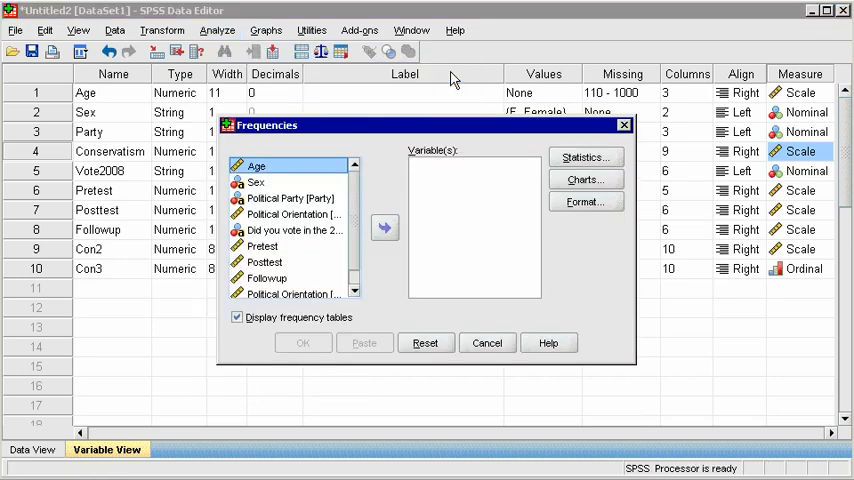
{"action": "left_click", "coordinate": [257, 182]}
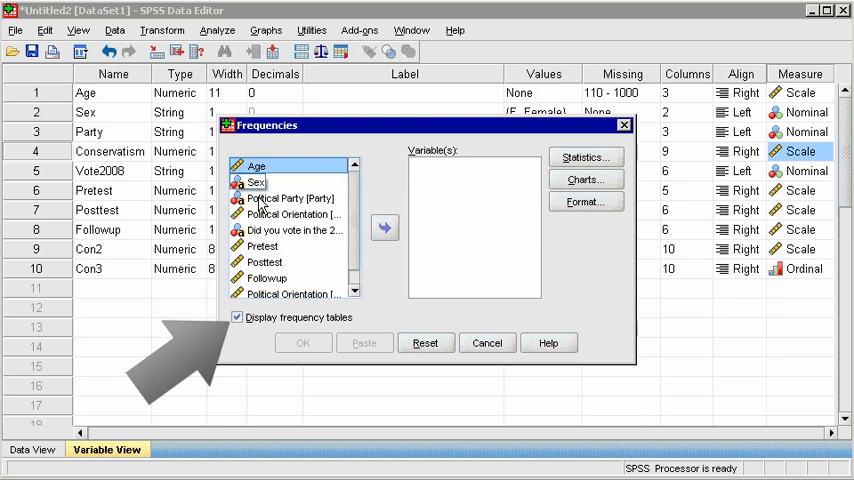
{"action": "left_click", "coordinate": [256, 182]}
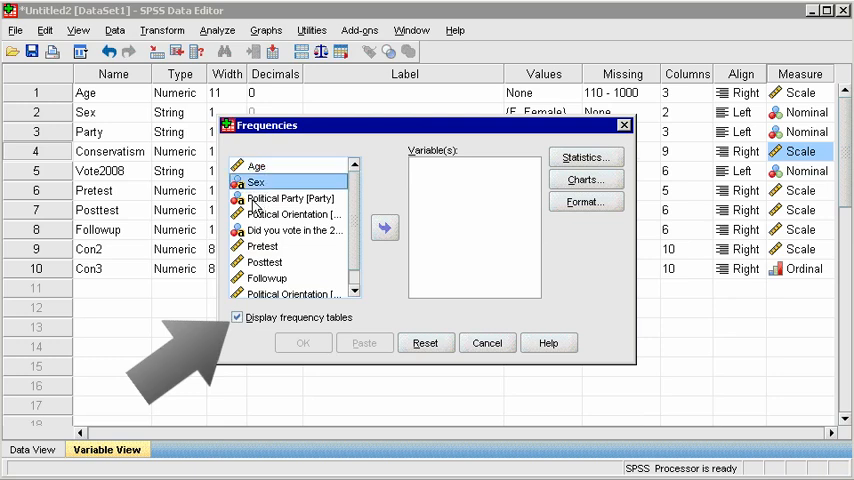
{"action": "left_click", "coordinate": [290, 198]}
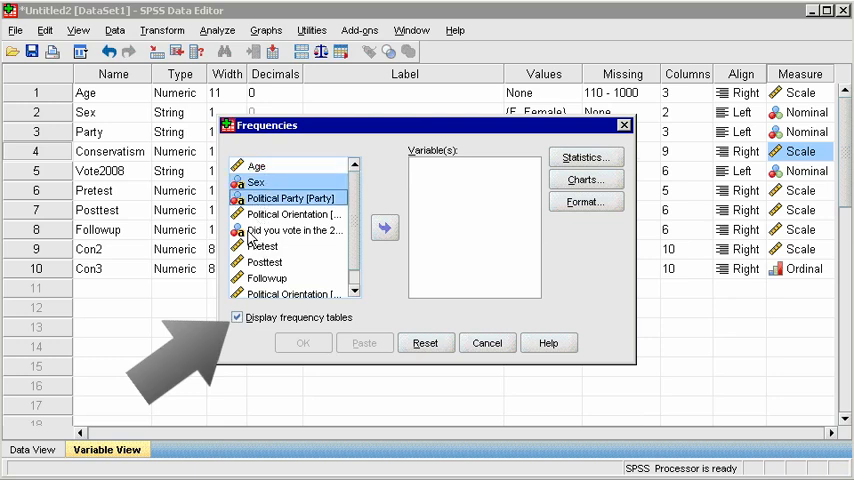
{"action": "left_click", "coordinate": [292, 230]}
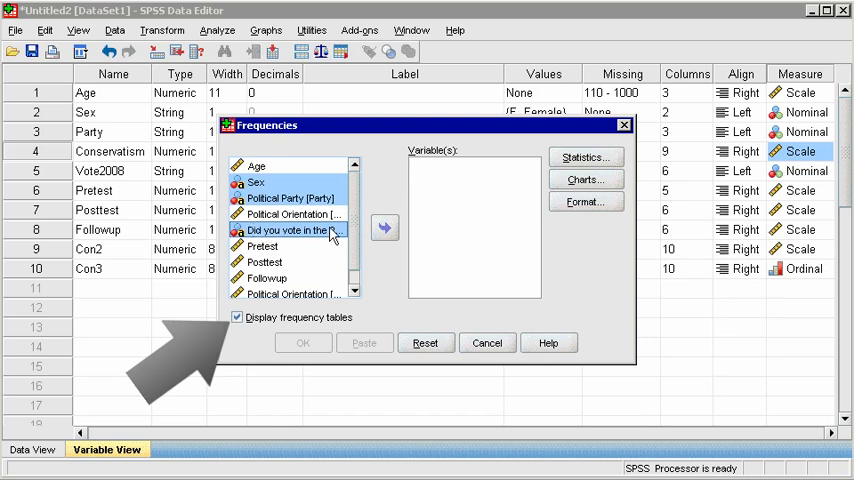
{"action": "left_click", "coordinate": [384, 228]}
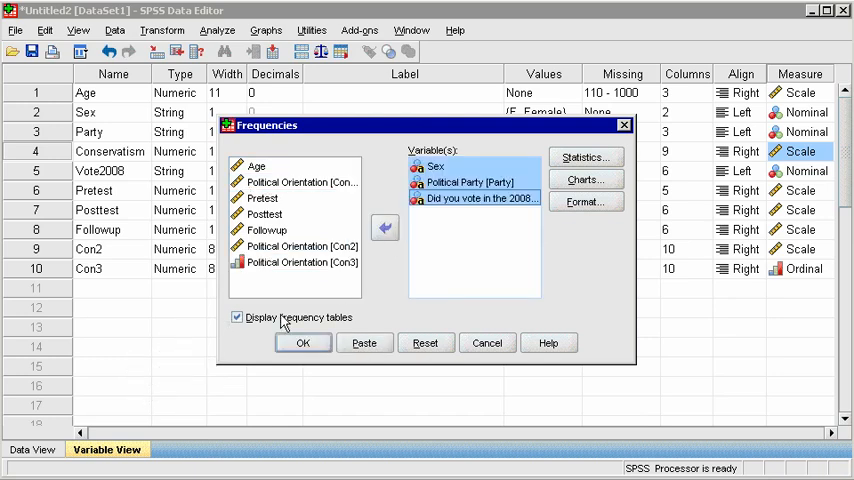
{"action": "mouse_move", "coordinate": [342, 330]}
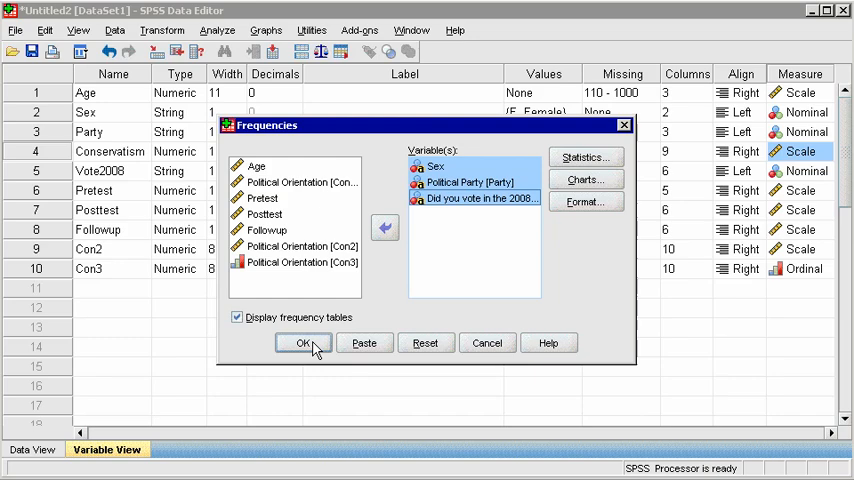
{"action": "left_click", "coordinate": [305, 343]}
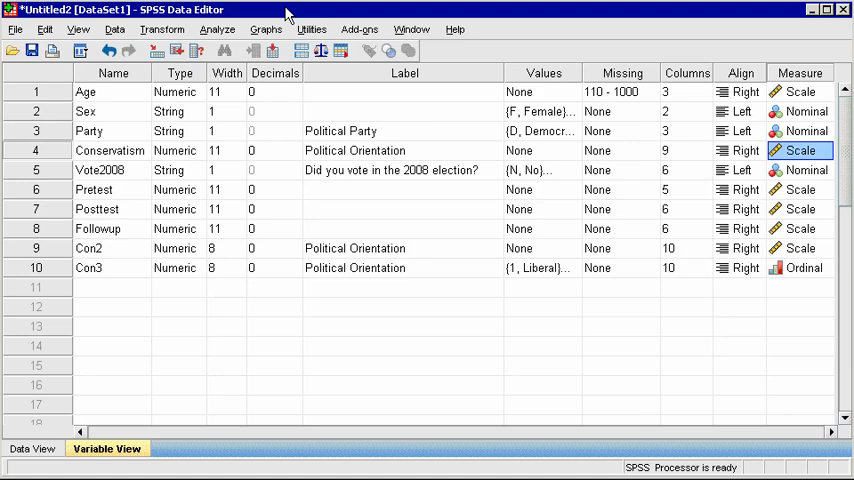
{"action": "mouse_move", "coordinate": [291, 14]}
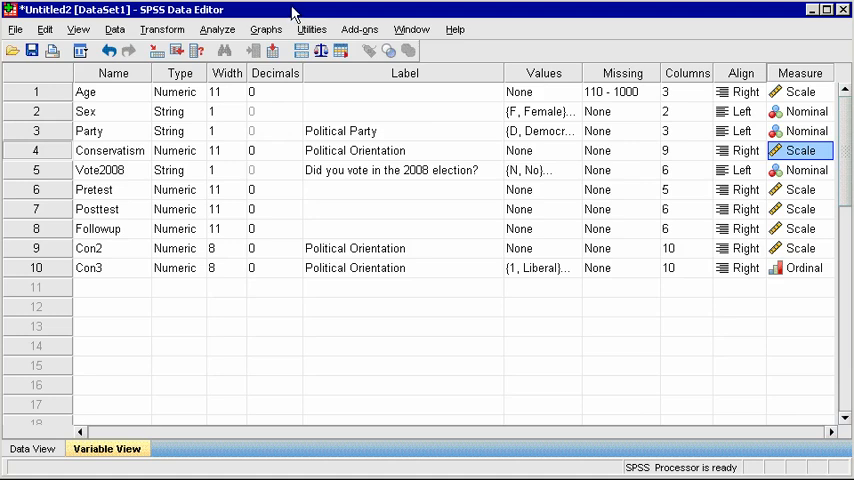
- In Data View, enter X in row 85's empty Party cell and row 117's Vote2008 cell
{"action": "left_click", "coordinate": [32, 448]}
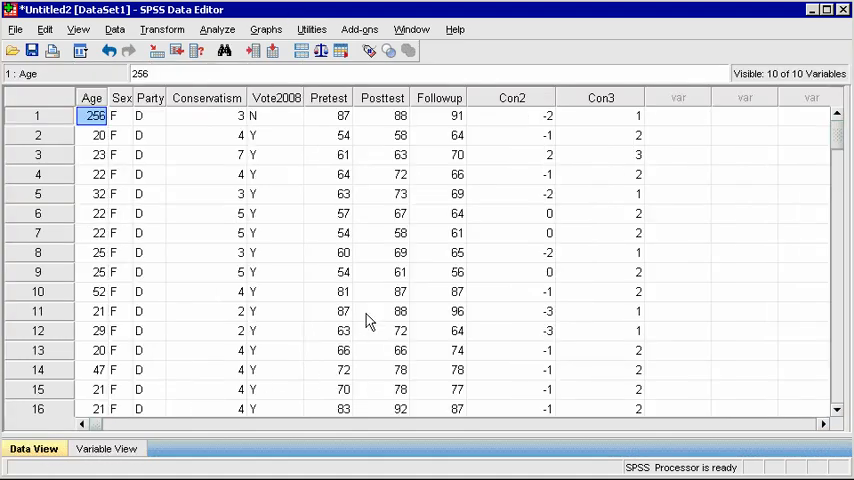
{"action": "scroll", "scroll_direction": "down", "scroll_amount": 3}
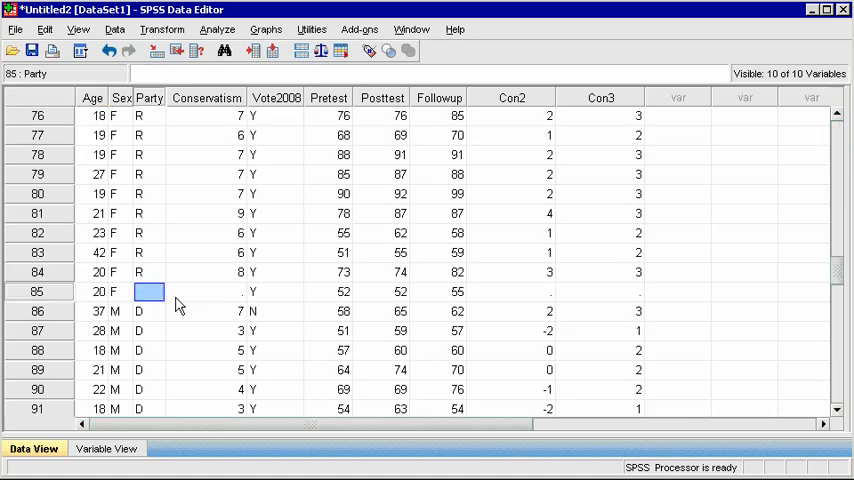
{"action": "type", "text": "X"}
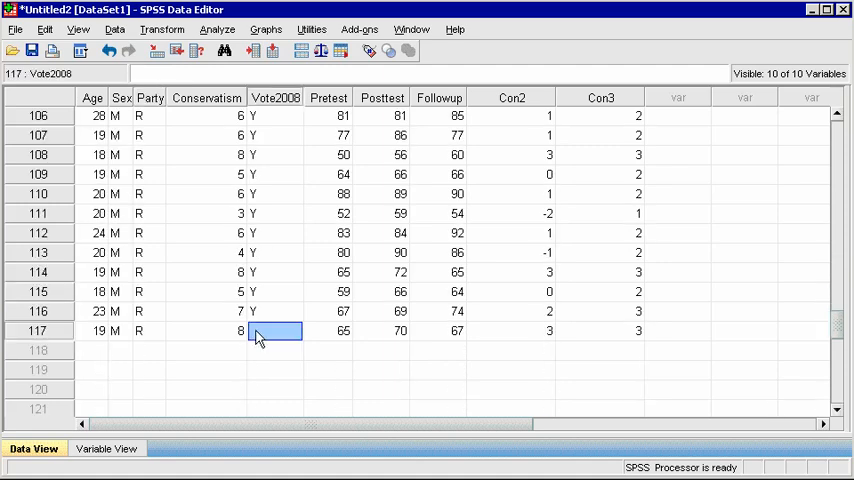
{"action": "type", "text": "X"}
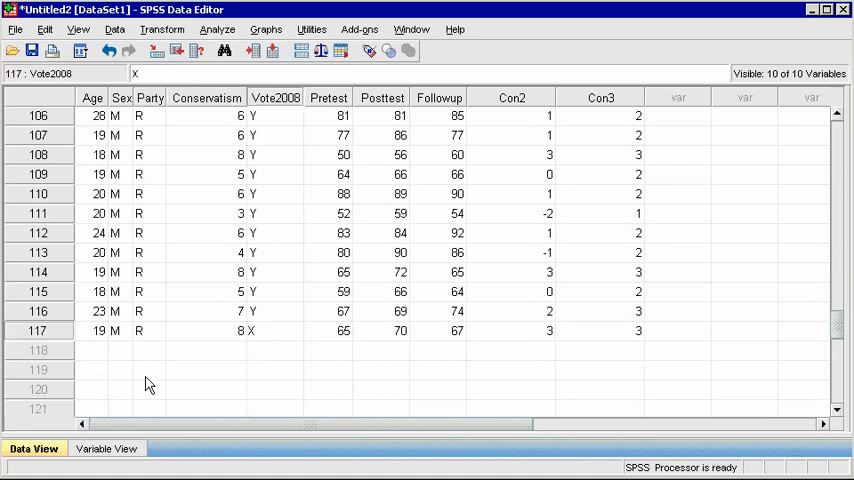
{"action": "left_click", "coordinate": [106, 448]}
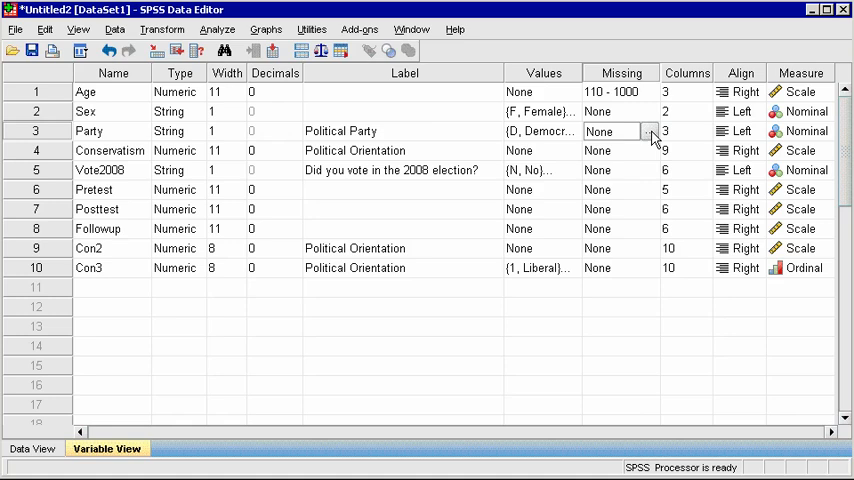
- Set X as the discrete missing value in the Missing column for Party and Vote2008
{"action": "left_click", "coordinate": [649, 131]}
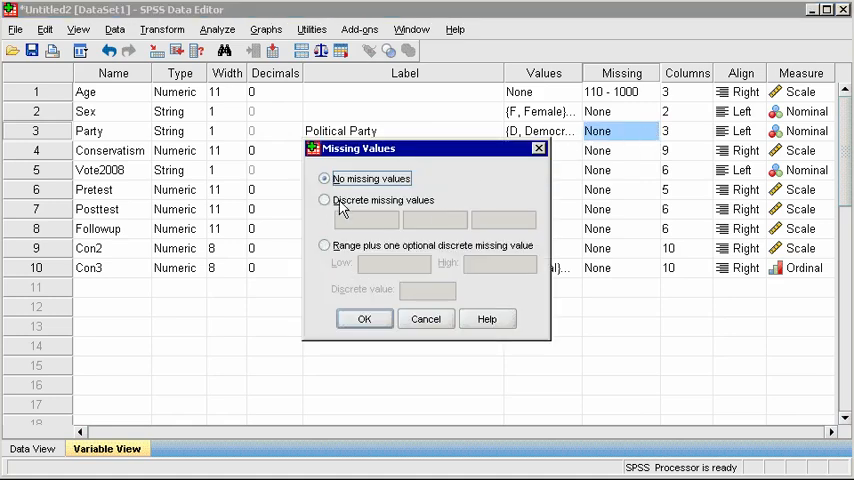
{"action": "left_click", "coordinate": [324, 199]}
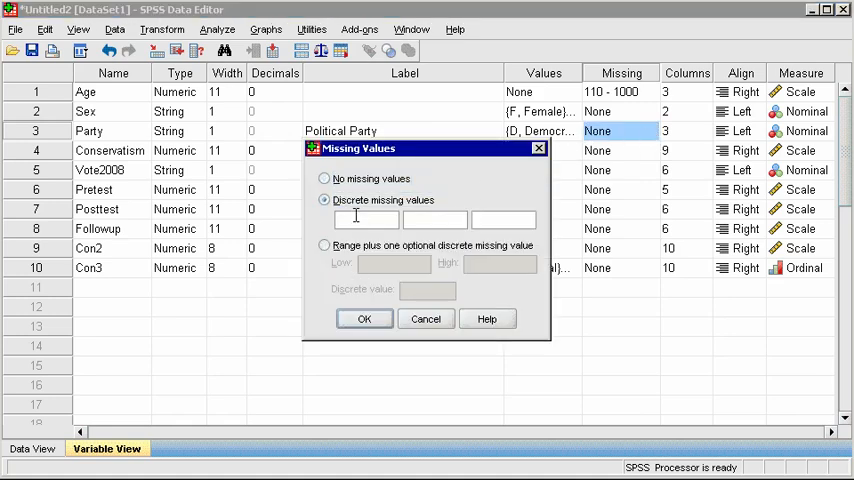
{"action": "left_click", "coordinate": [364, 318]}
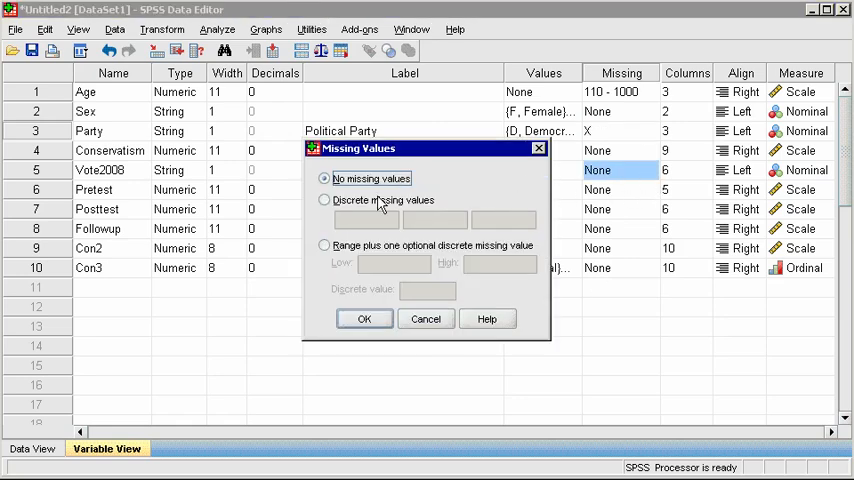
{"action": "left_click", "coordinate": [324, 199]}
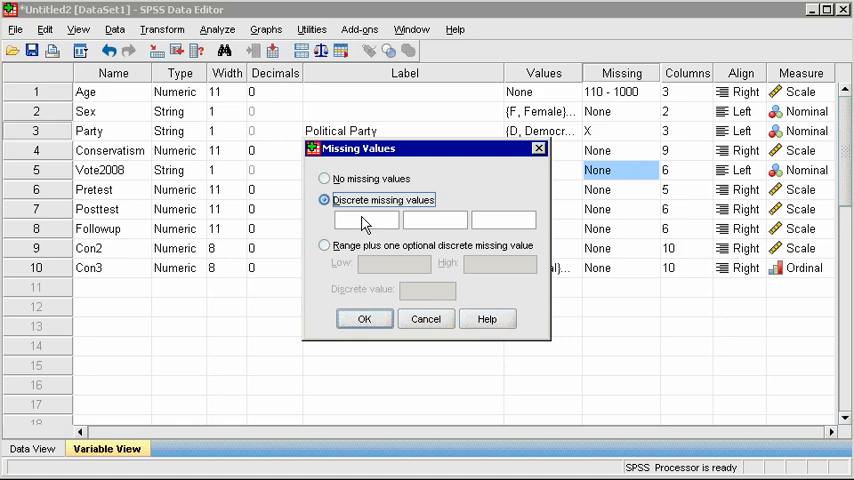
{"action": "type", "text": "X"}
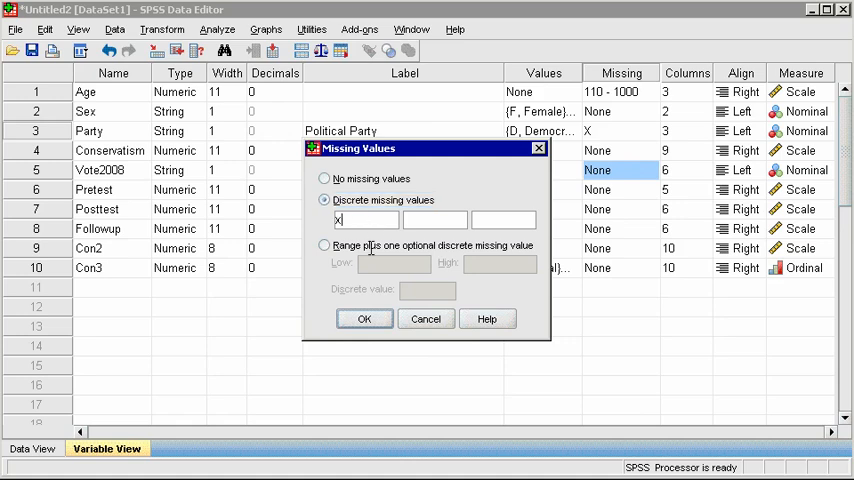
{"action": "left_click", "coordinate": [364, 318]}
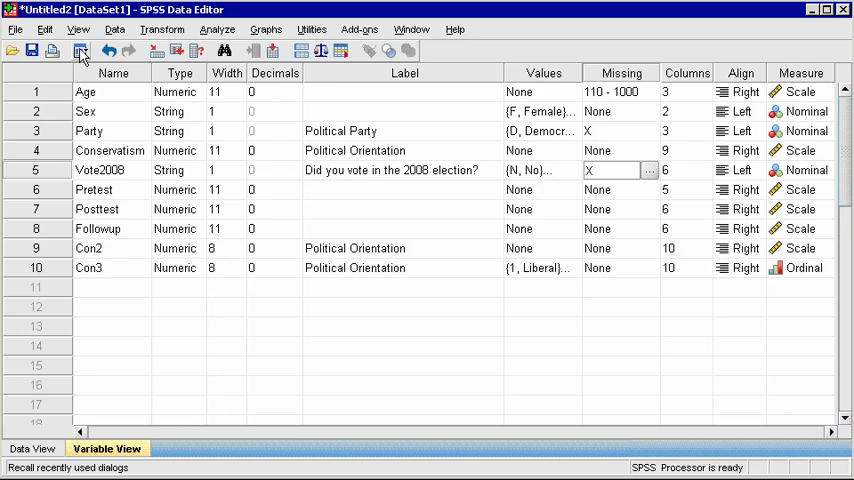
{"action": "mouse_move", "coordinate": [81, 51]}
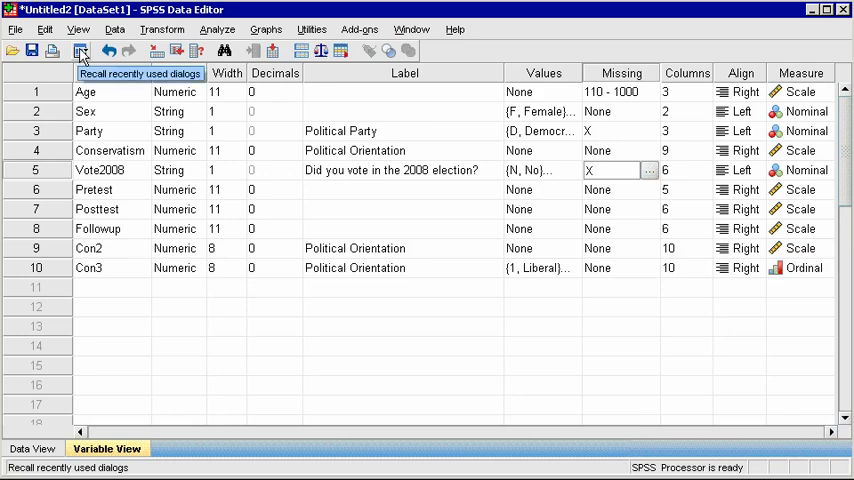
- Rerun the recalled Frequencies for Sex, Party and Vote2008 with X treated as missing
{"action": "left_click", "coordinate": [80, 51]}
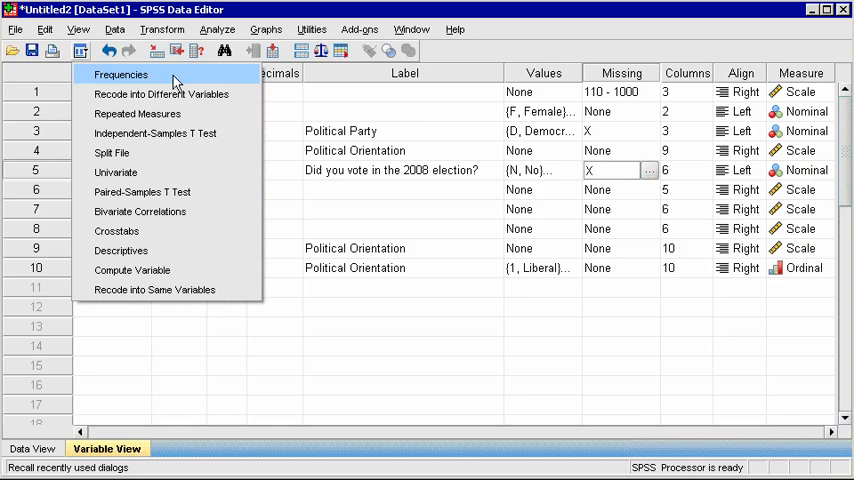
{"action": "left_click", "coordinate": [120, 74]}
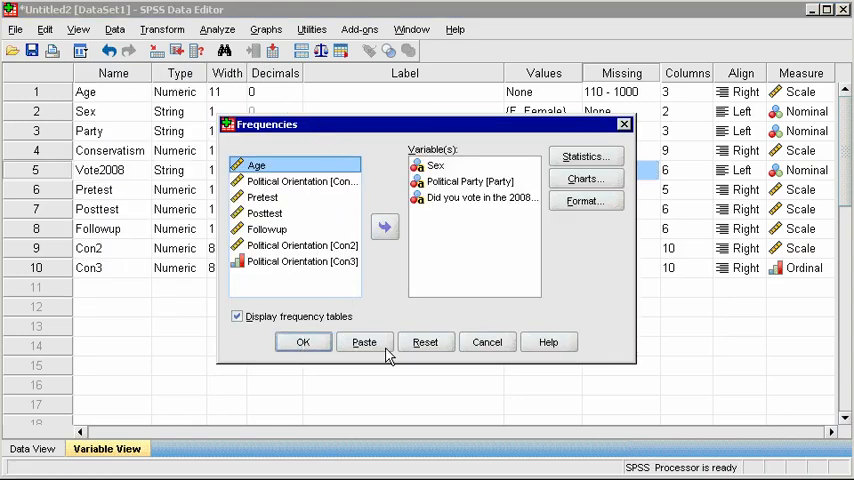
{"action": "left_click", "coordinate": [303, 342]}
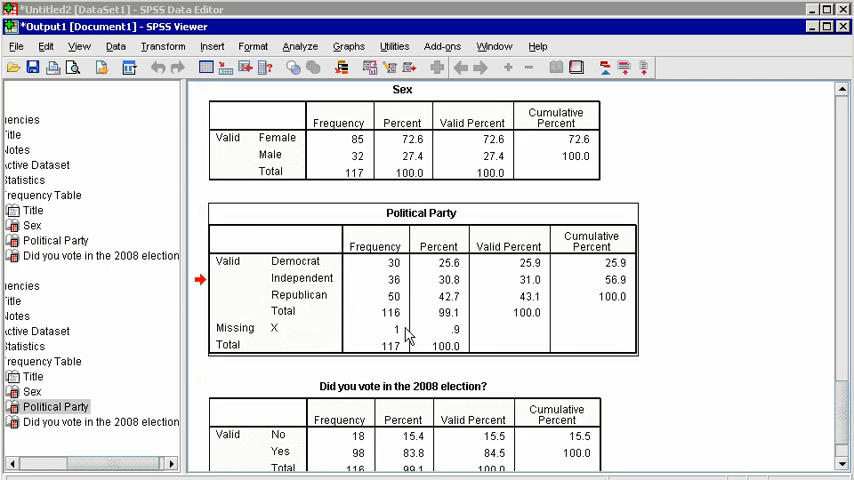
{"action": "mouse_move", "coordinate": [312, 336]}
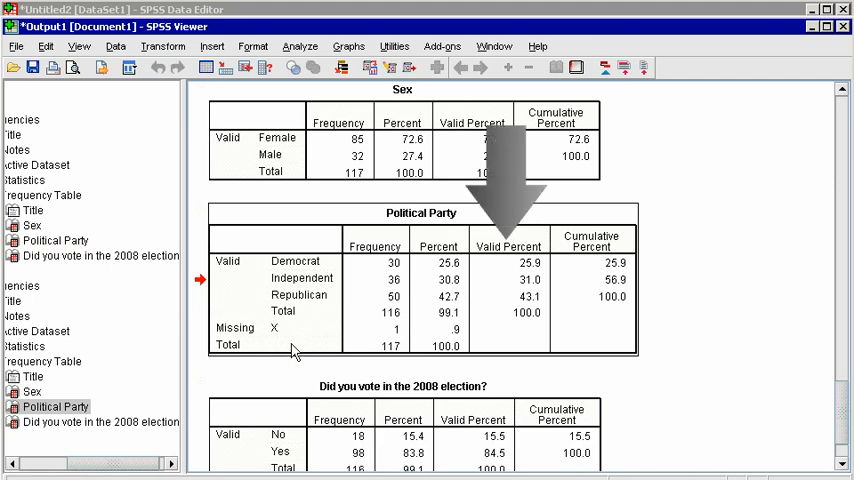
{"action": "mouse_move", "coordinate": [697, 270]}
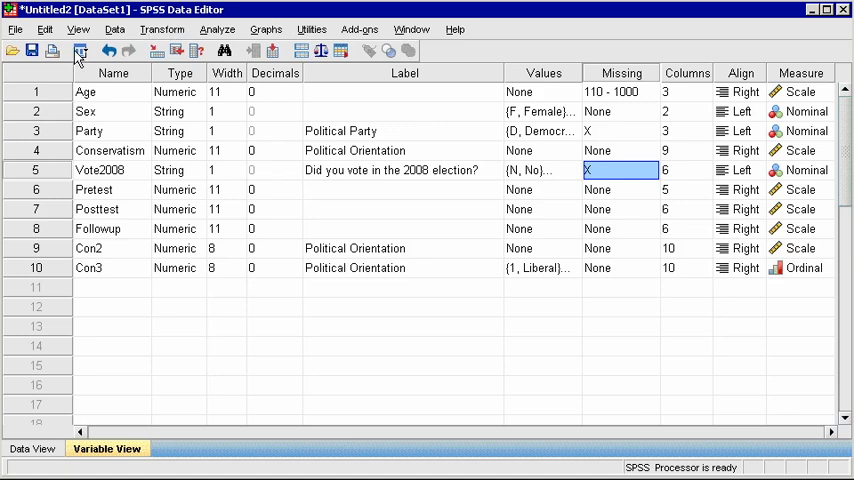
- Recall Frequencies with Age, Conservatism and Con2, and frequency tables turned off
{"action": "left_click", "coordinate": [216, 29]}
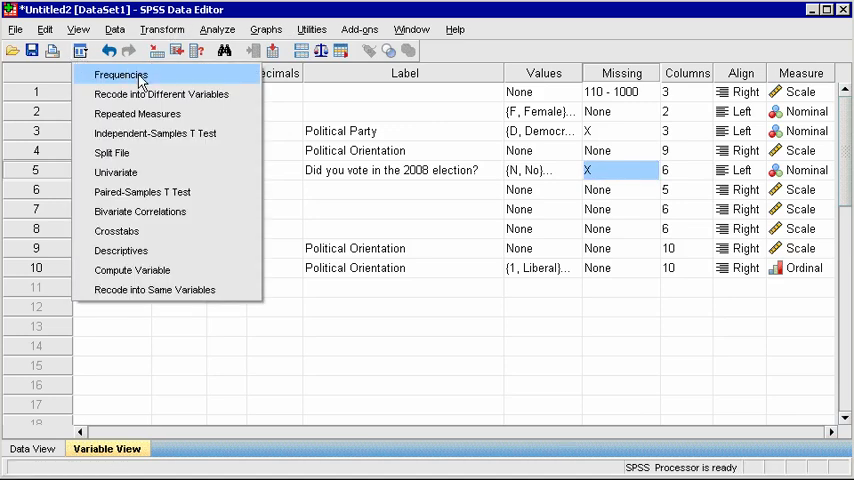
{"action": "left_click", "coordinate": [121, 74]}
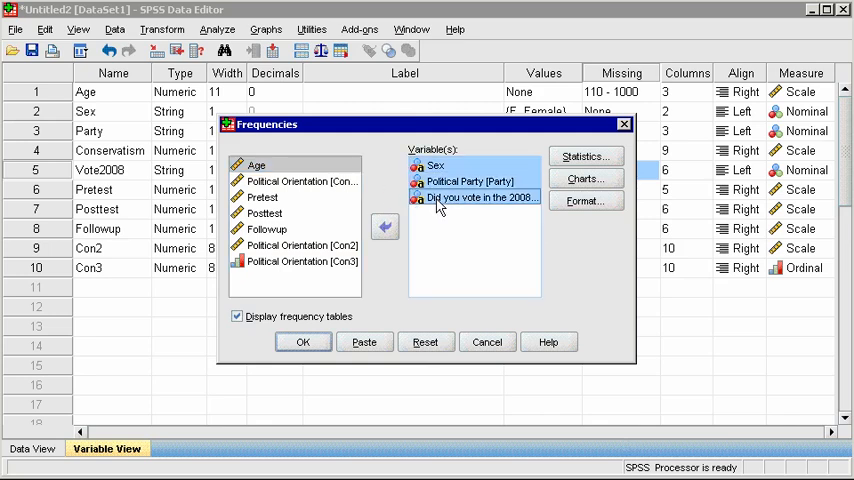
{"action": "left_click", "coordinate": [384, 226]}
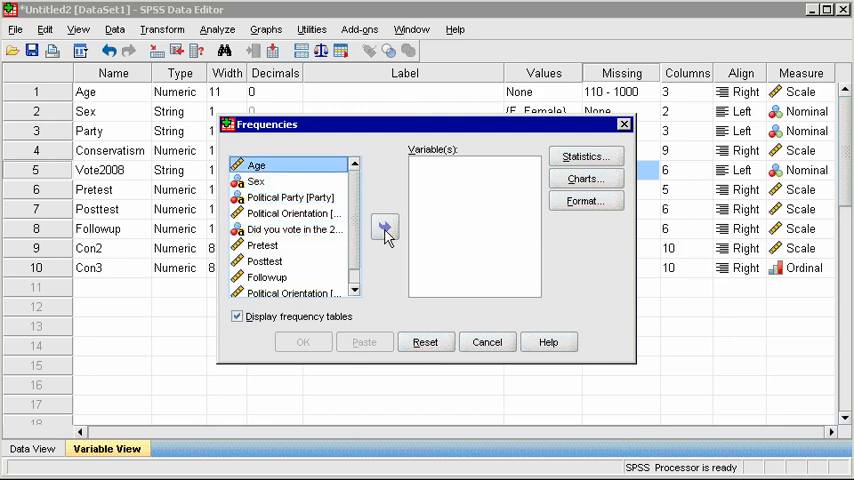
{"action": "left_click", "coordinate": [385, 227]}
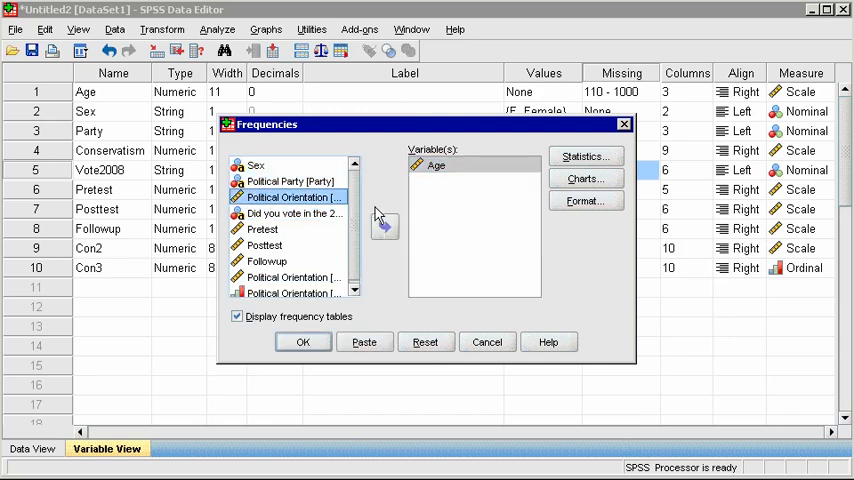
{"action": "left_click", "coordinate": [384, 226]}
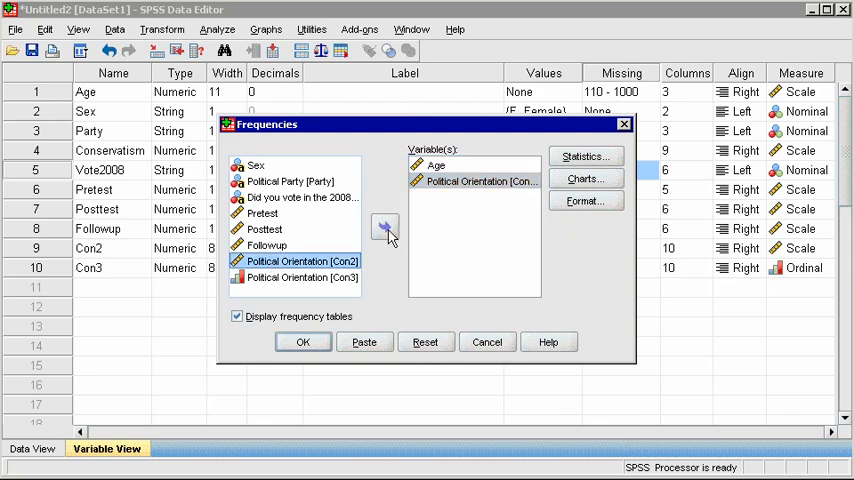
{"action": "left_click", "coordinate": [385, 226]}
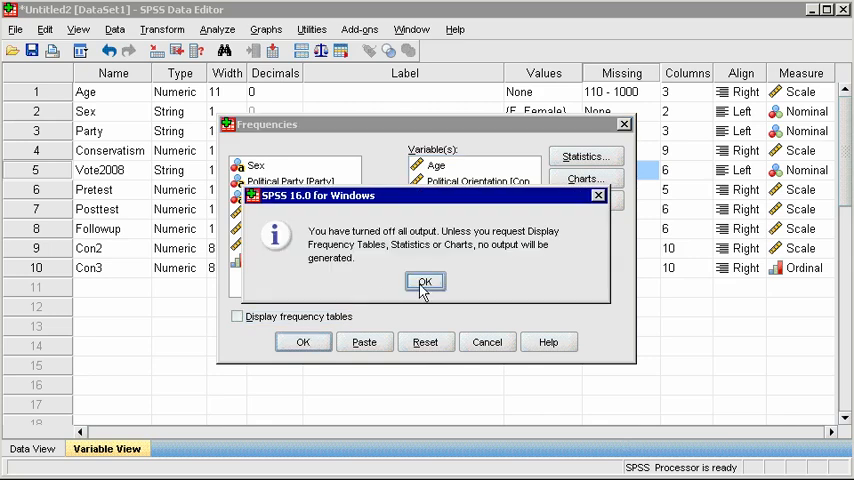
{"action": "left_click", "coordinate": [424, 282]}
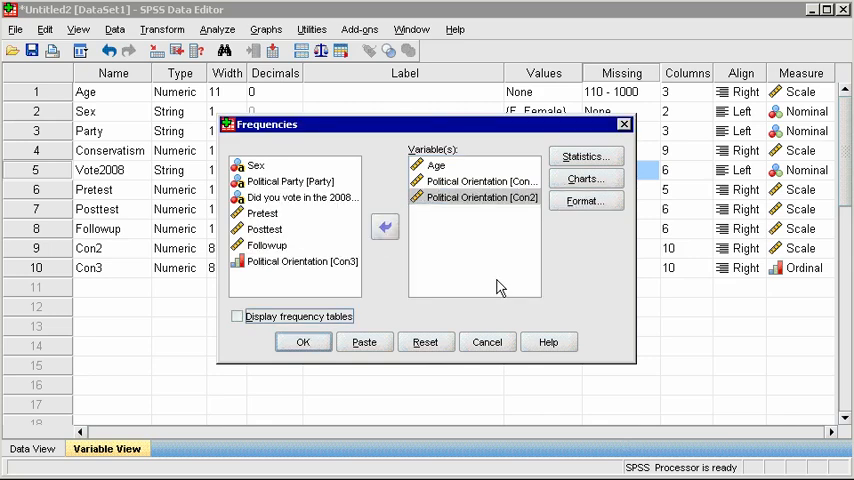
{"action": "left_click", "coordinate": [585, 156]}
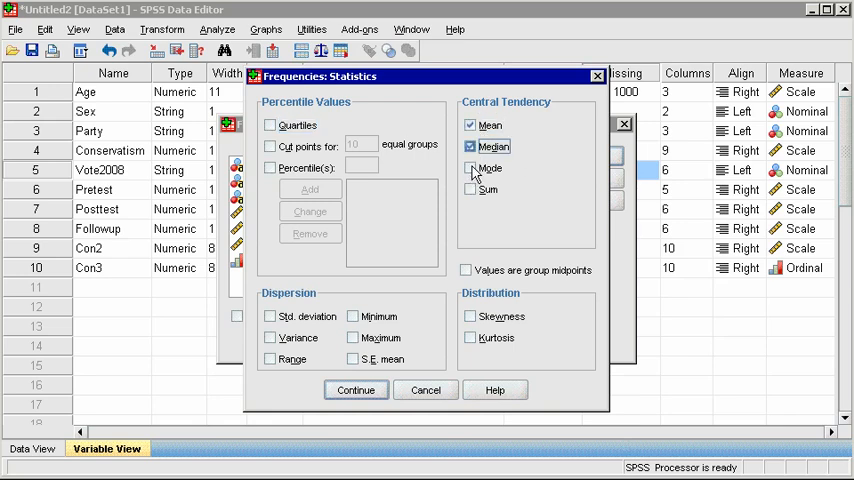
- Request mean, median, mode and standard deviation, then view the resulting Statistics table
{"action": "left_click", "coordinate": [470, 167]}
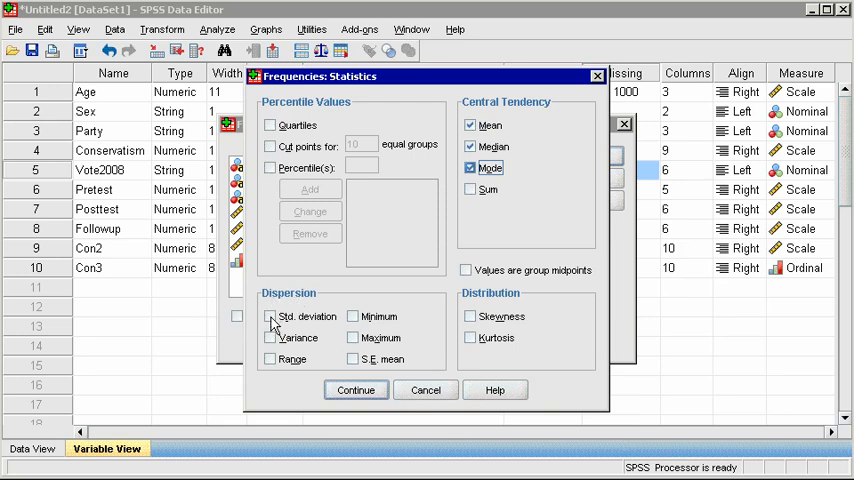
{"action": "left_click", "coordinate": [270, 316]}
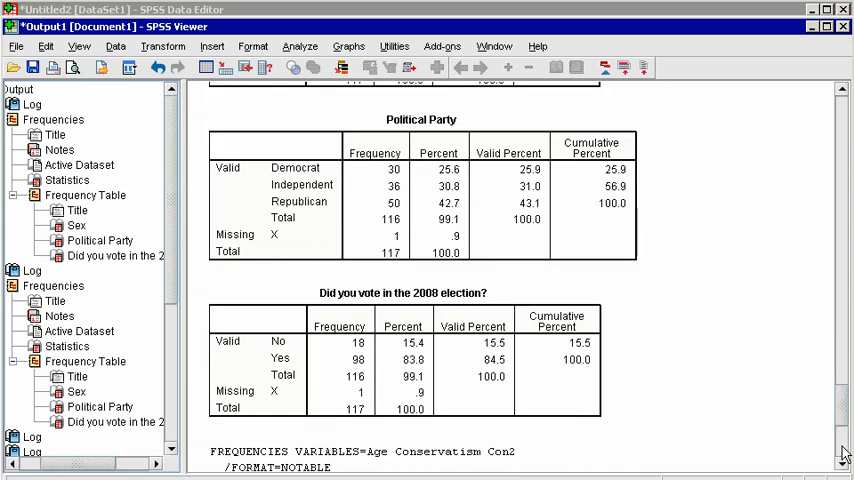
{"action": "scroll", "scroll_direction": "down", "scroll_amount": 3}
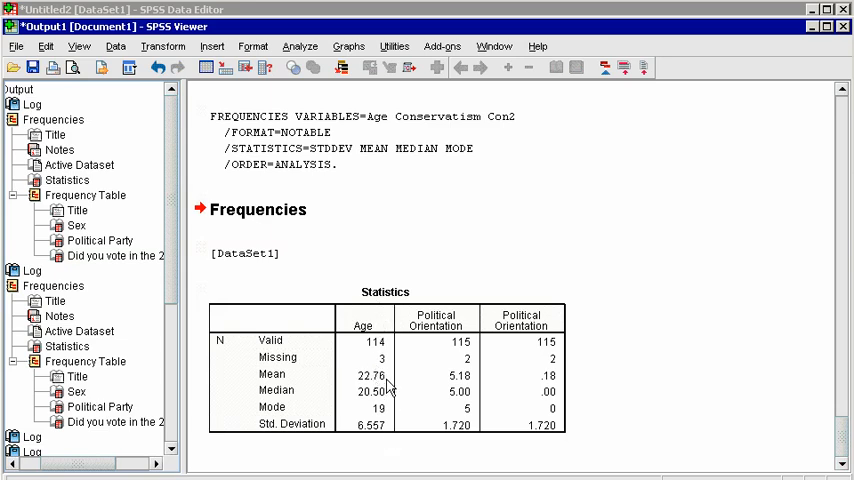
{"action": "mouse_move", "coordinate": [526, 451]}
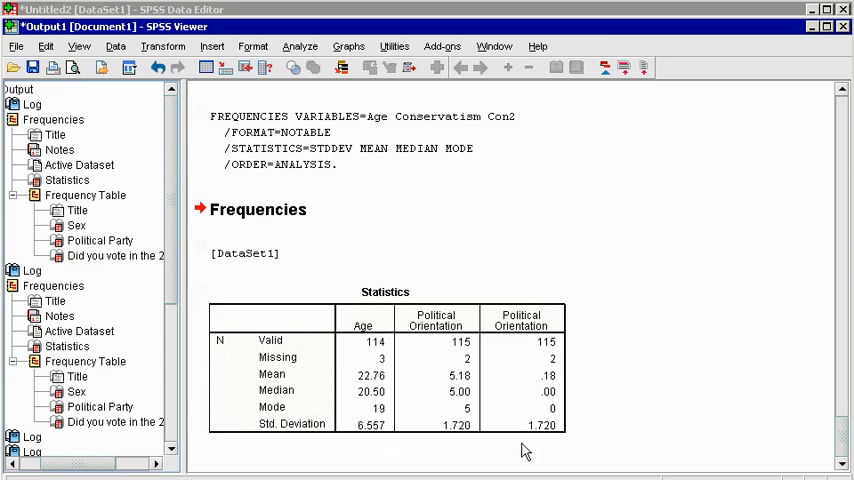
{"action": "mouse_move", "coordinate": [378, 355]}
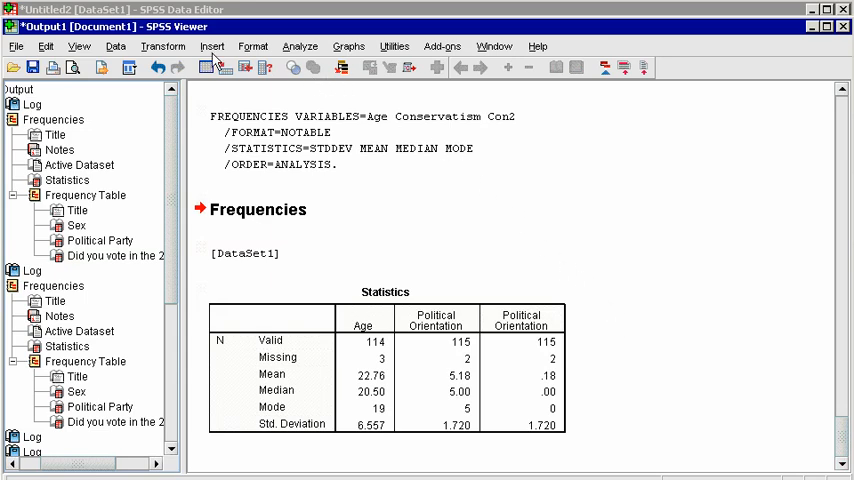
- Run Descriptives on Age, Conservatism and Con2 with the default options
{"action": "left_click", "coordinate": [300, 46]}
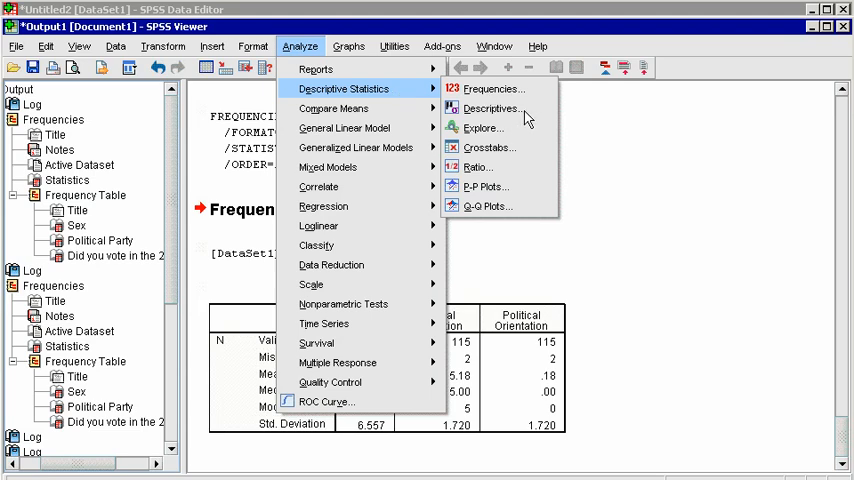
{"action": "left_click", "coordinate": [491, 108]}
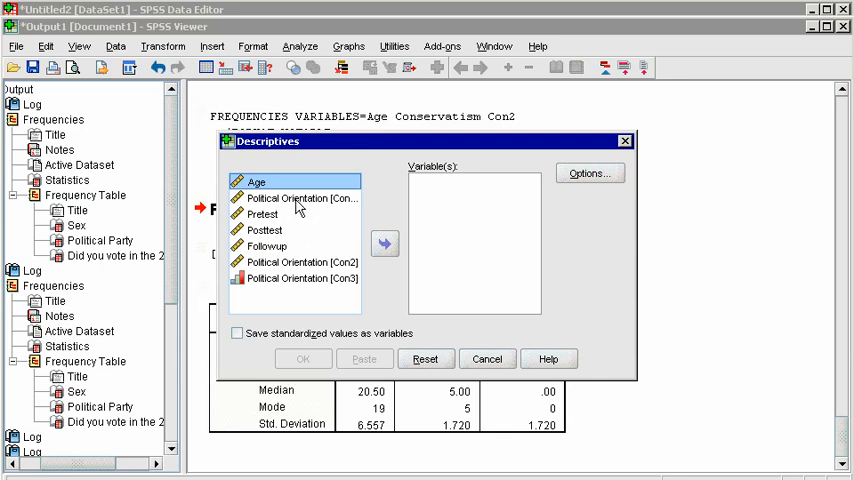
{"action": "left_click", "coordinate": [302, 262]}
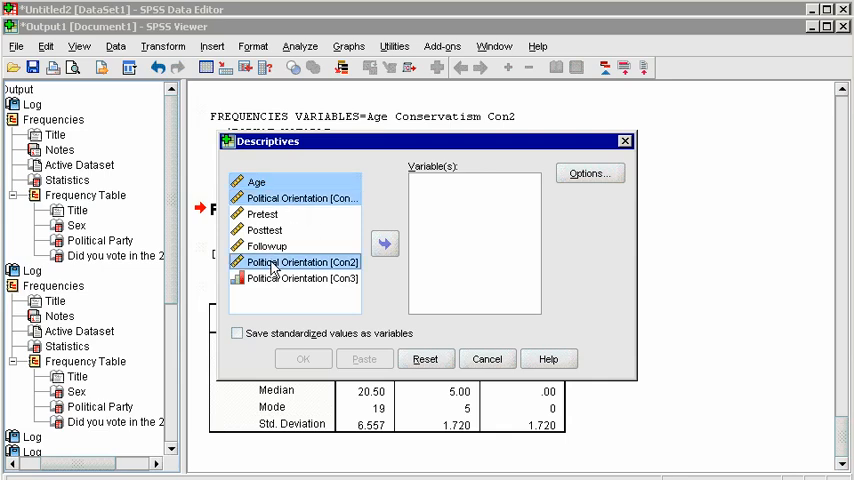
{"action": "left_click", "coordinate": [385, 243]}
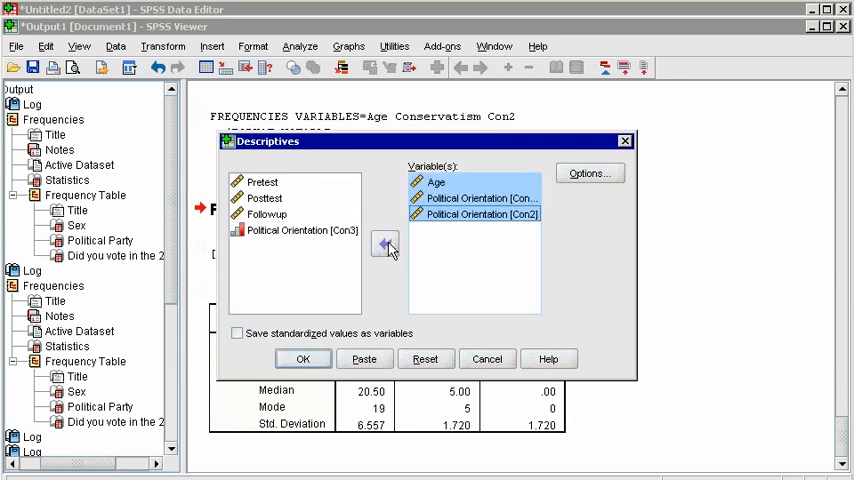
{"action": "left_click", "coordinate": [589, 173]}
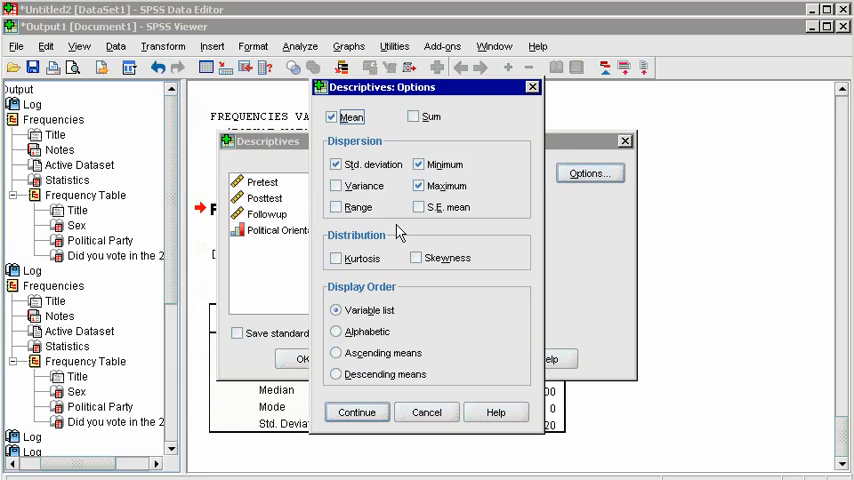
{"action": "left_click", "coordinate": [356, 412]}
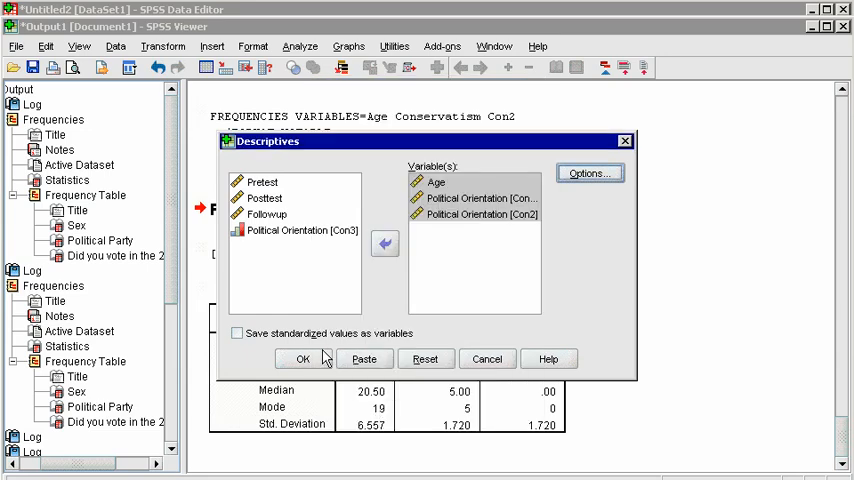
{"action": "left_click", "coordinate": [303, 359]}
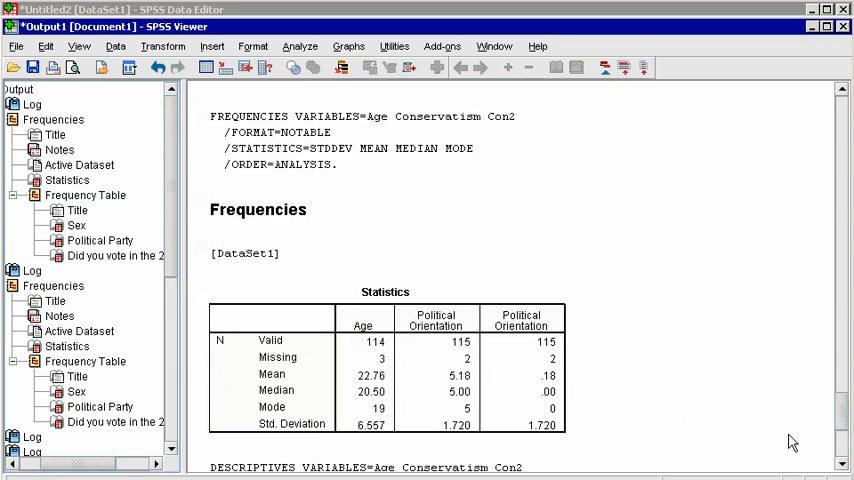
{"action": "scroll", "scroll_direction": "down", "scroll_amount": 3}
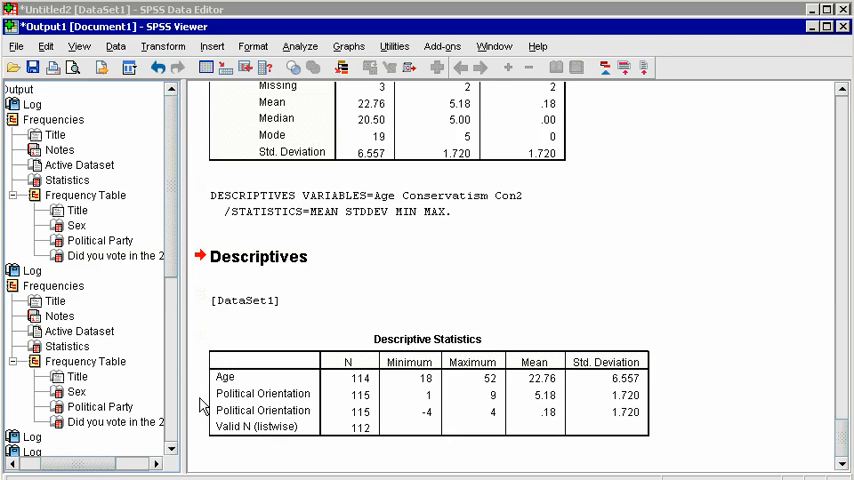
{"action": "mouse_move", "coordinate": [326, 420]}
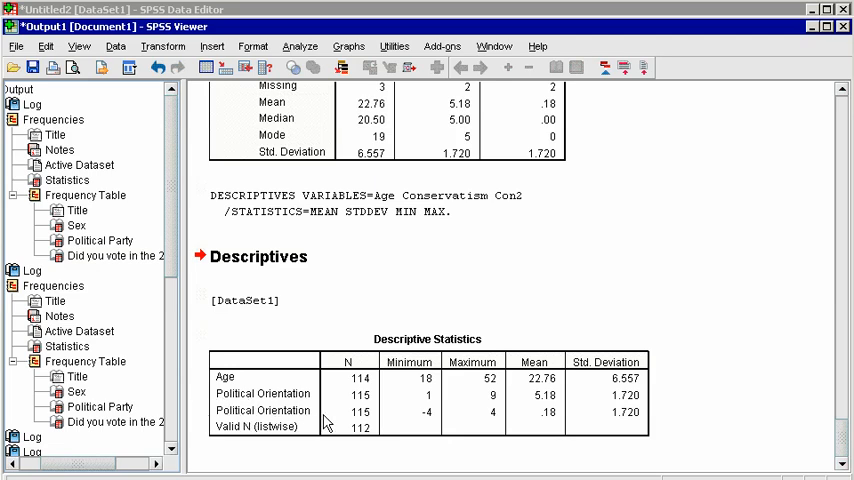
{"action": "mouse_move", "coordinate": [491, 401]}
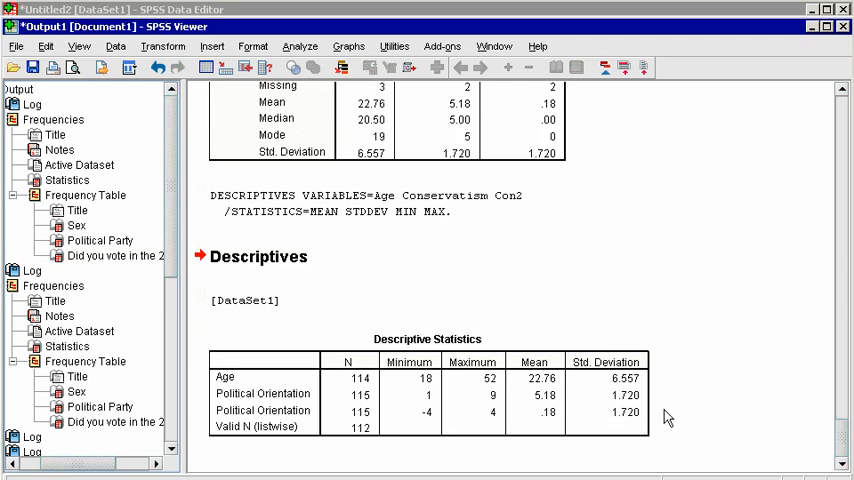
{"action": "mouse_move", "coordinate": [465, 405]}
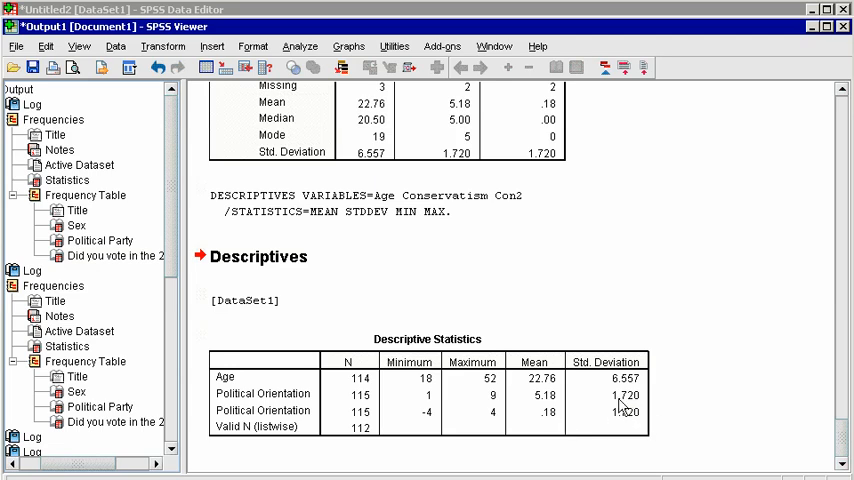
{"action": "mouse_move", "coordinate": [645, 420]}
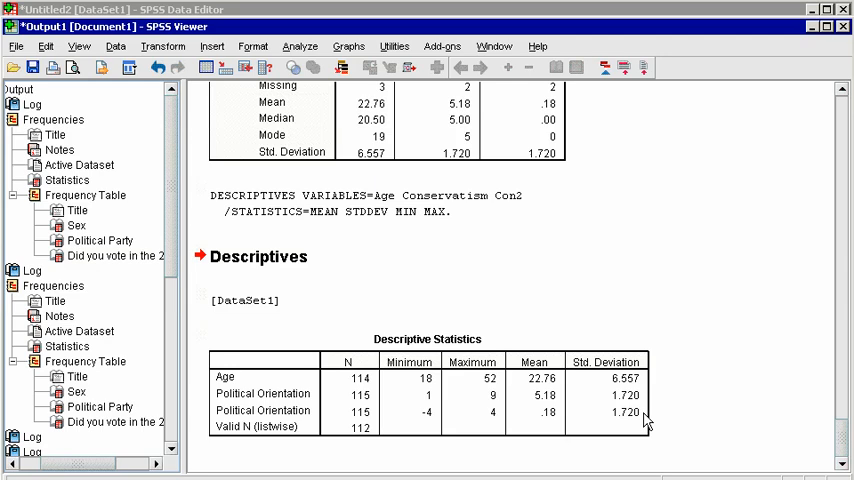
{"action": "mouse_move", "coordinate": [846, 390]}
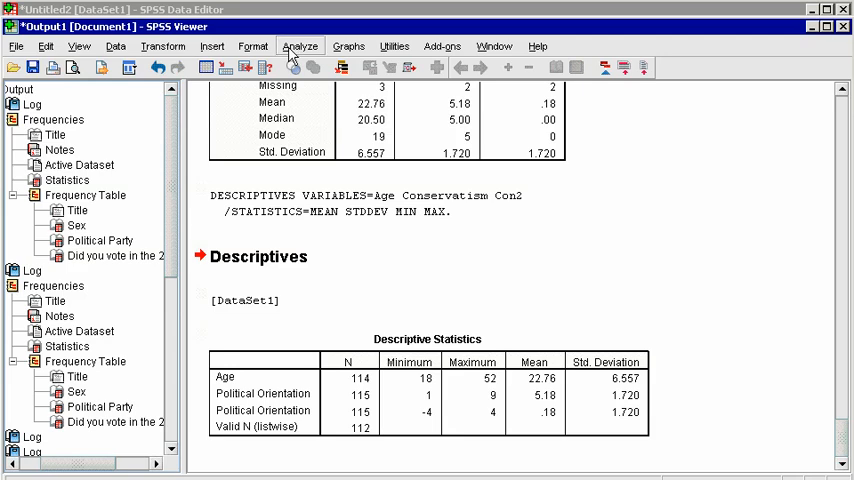
- Start a Crosstabs analysis with Political Party placed in the columns
{"action": "left_click", "coordinate": [300, 46]}
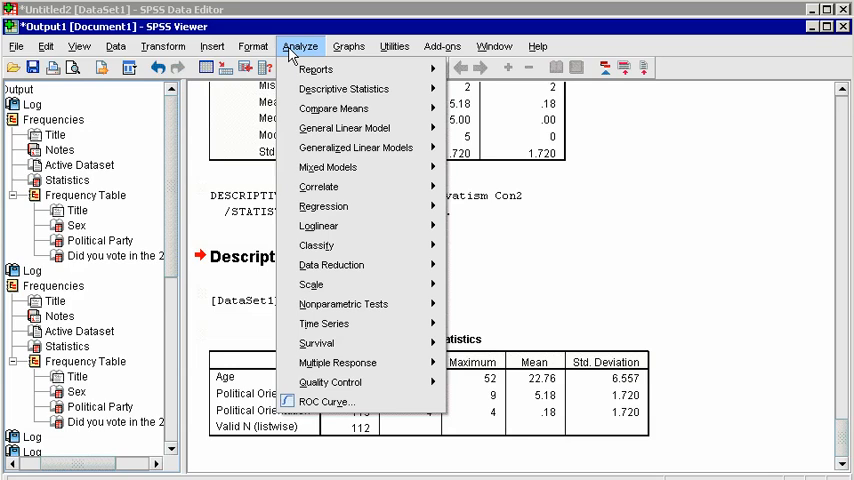
{"action": "left_click", "coordinate": [343, 88]}
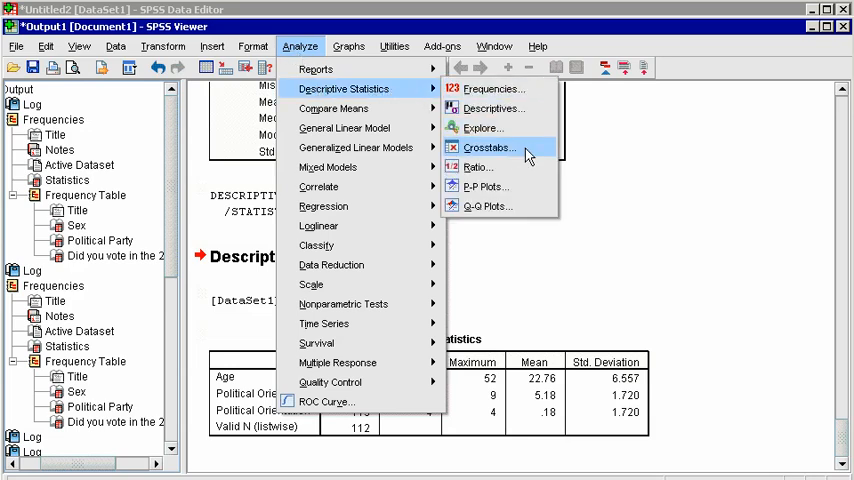
{"action": "left_click", "coordinate": [489, 147]}
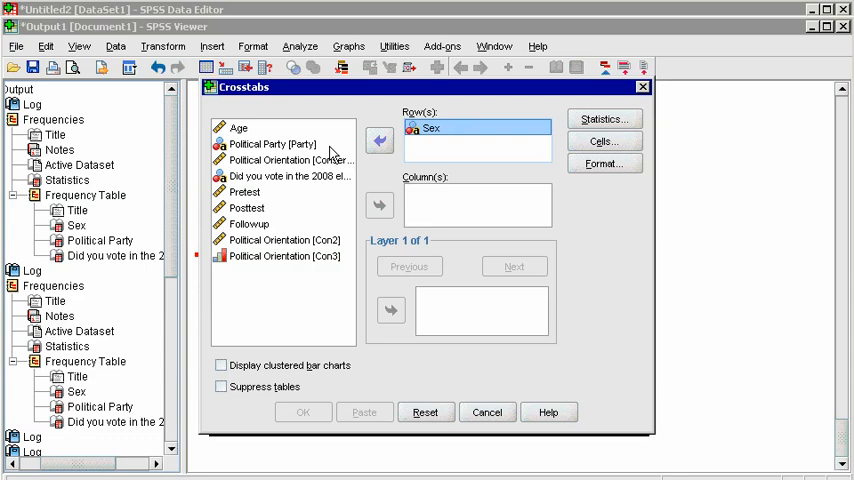
{"action": "left_click", "coordinate": [272, 144]}
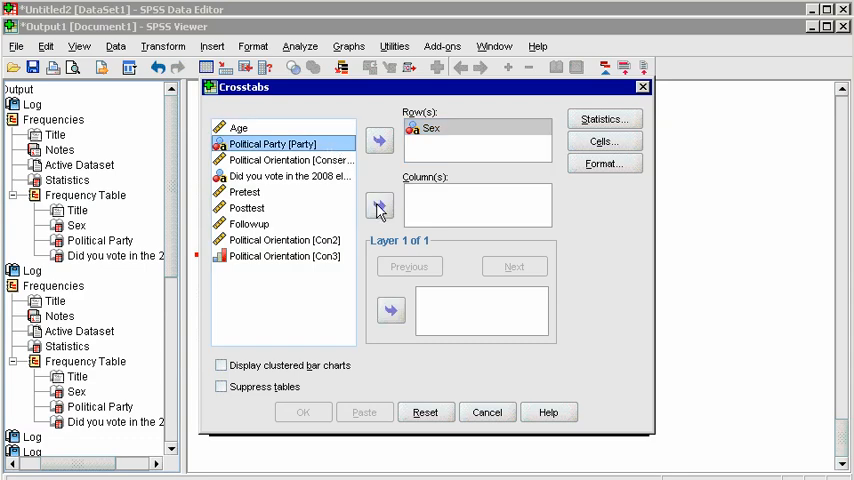
{"action": "left_click", "coordinate": [379, 206]}
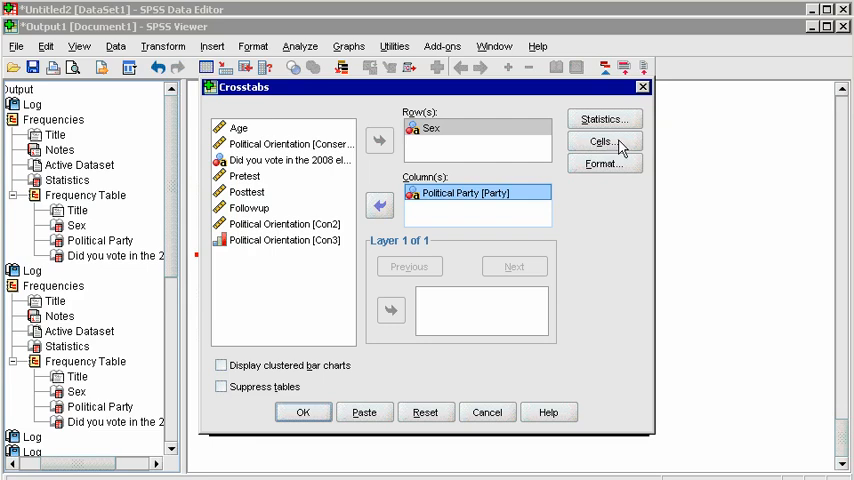
- Show row, column and total percentages in the cells and run the crosstab
{"action": "left_click", "coordinate": [601, 141]}
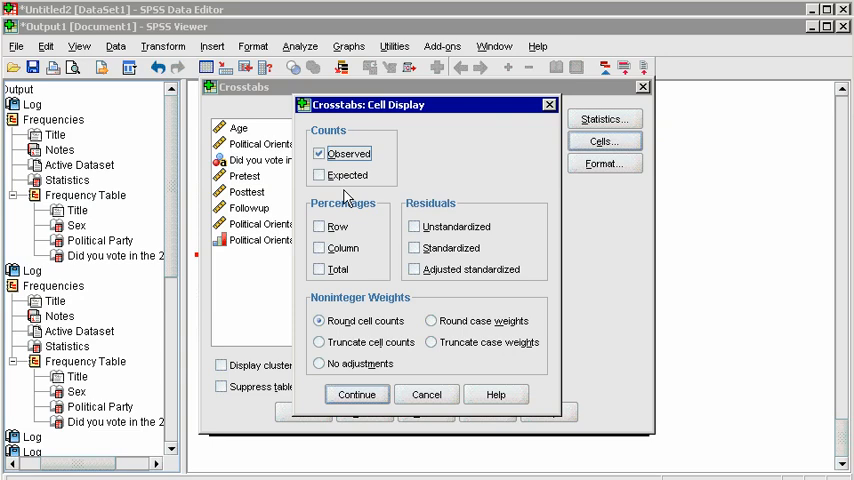
{"action": "left_click", "coordinate": [319, 247]}
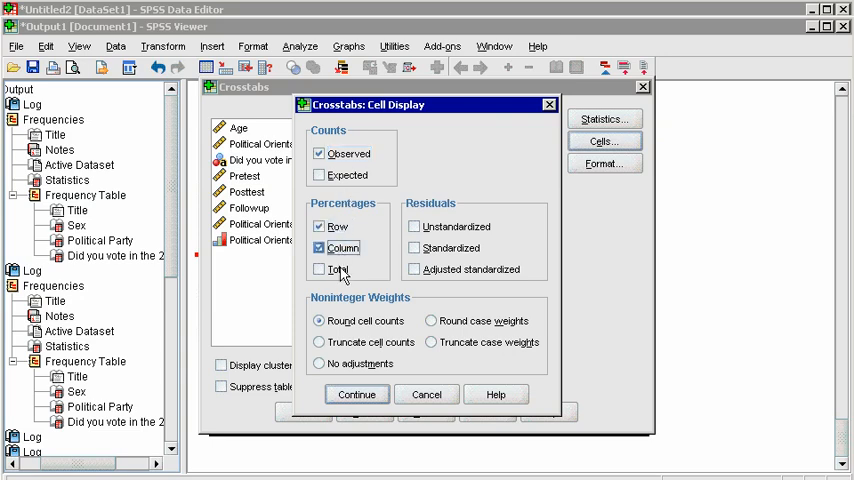
{"action": "left_click", "coordinate": [319, 269]}
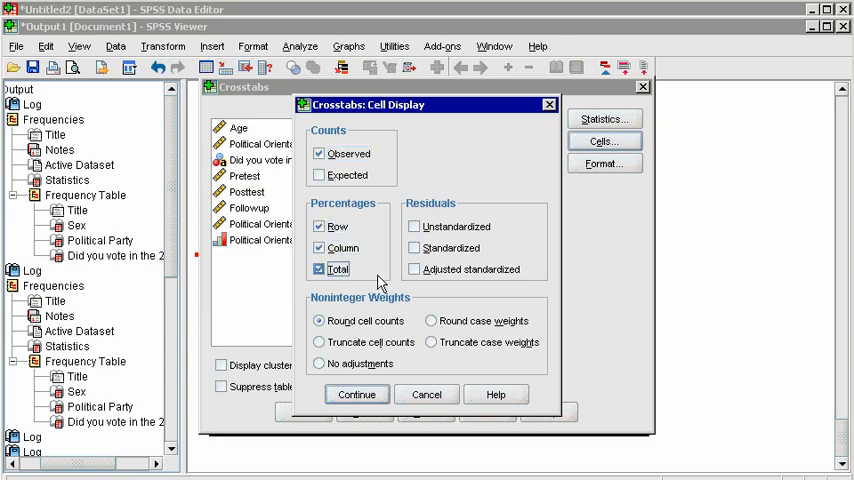
{"action": "left_click", "coordinate": [356, 394]}
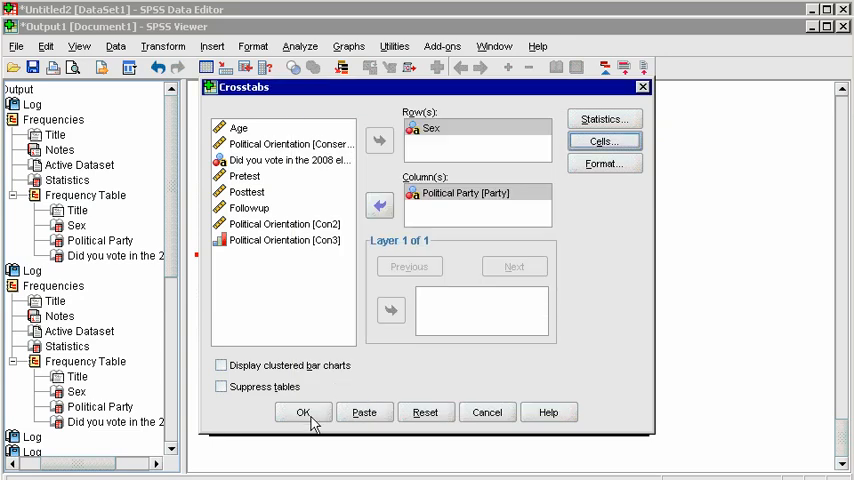
{"action": "left_click", "coordinate": [304, 412]}
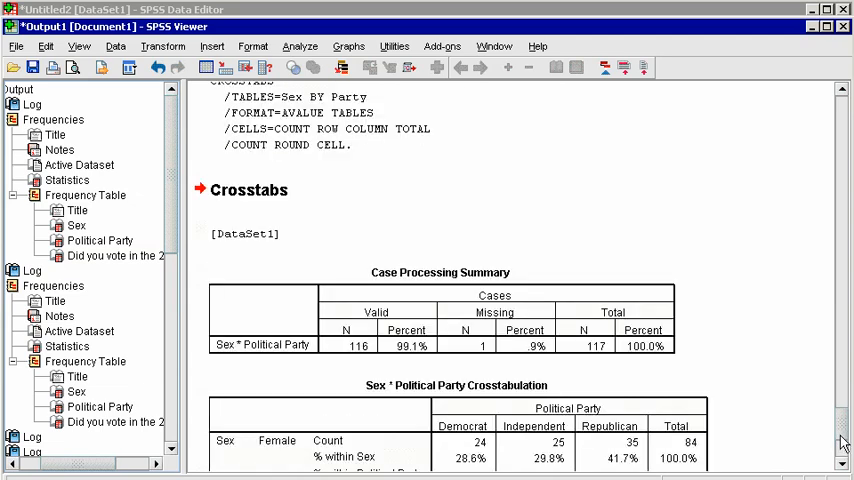
{"action": "mouse_move", "coordinate": [492, 358]}
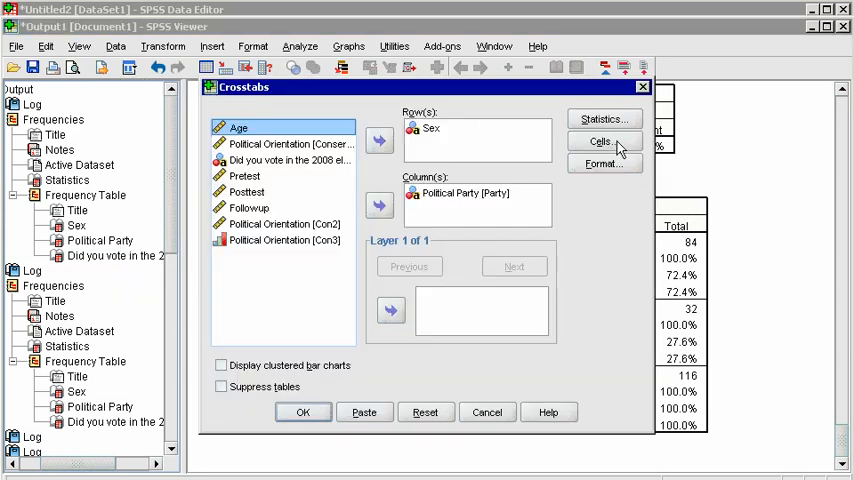
- Rerun Sex×Party crosstab with expected counts and chi-square test (Pearson 1.169, p=.557)
{"action": "left_click", "coordinate": [603, 140]}
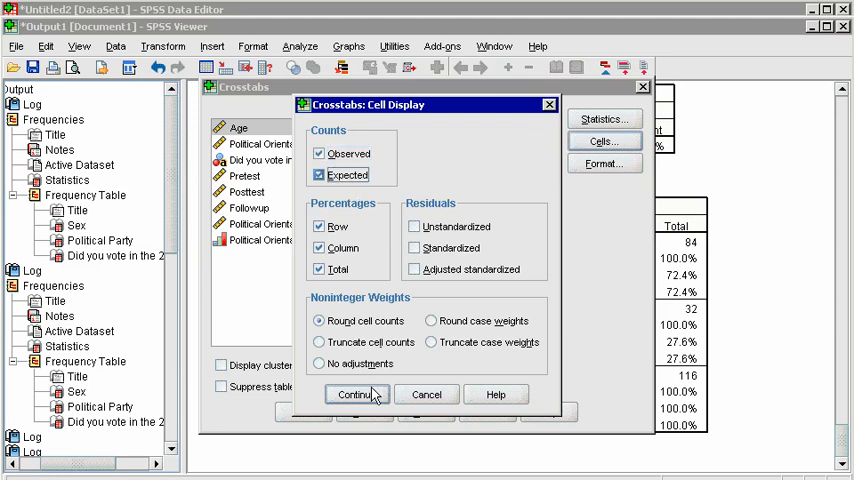
{"action": "left_click", "coordinate": [357, 393]}
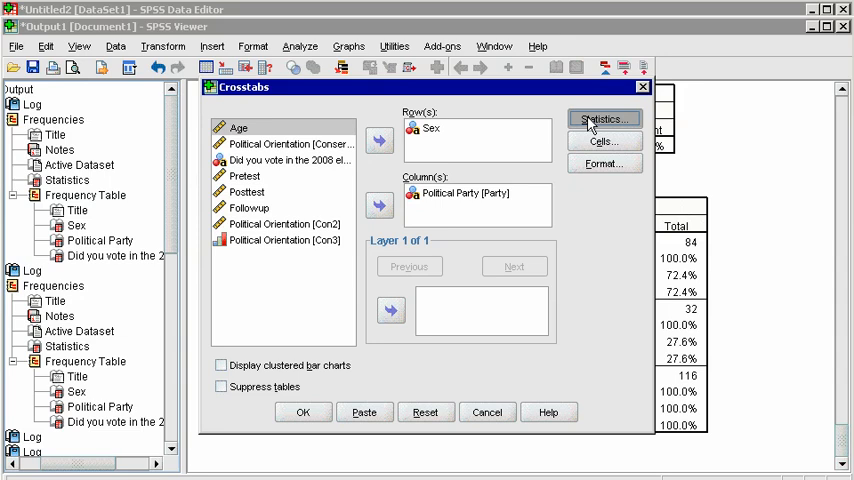
{"action": "left_click", "coordinate": [603, 119]}
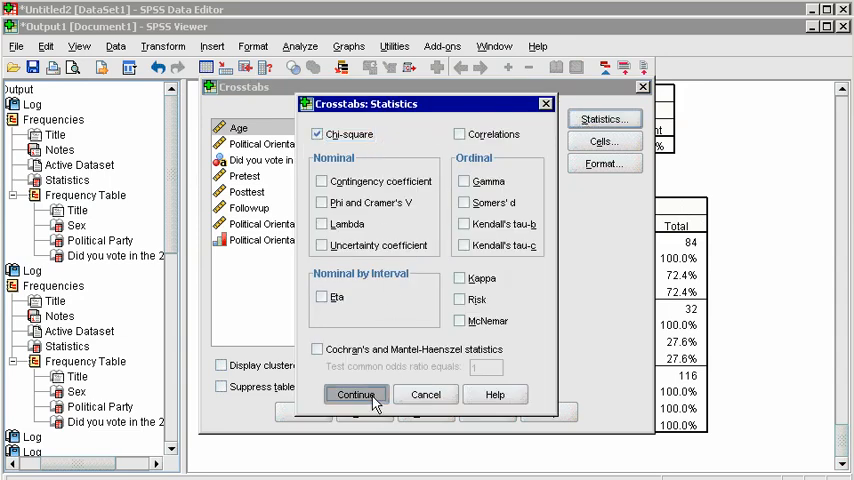
{"action": "left_click", "coordinate": [356, 394]}
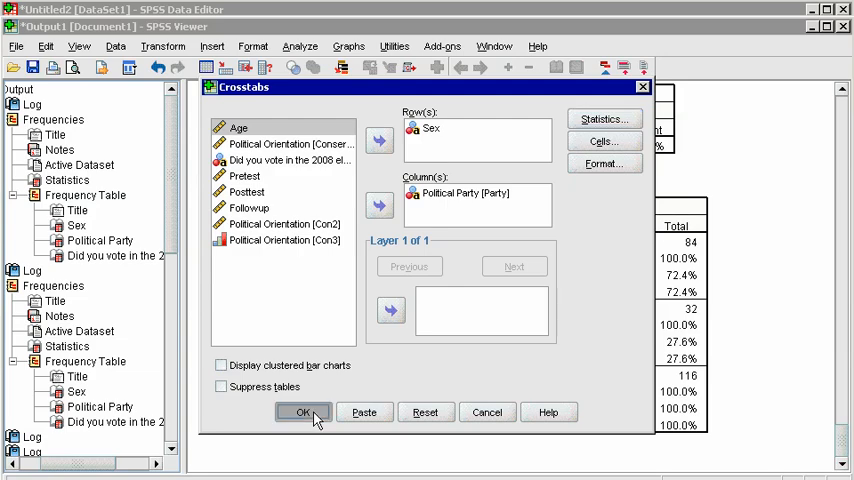
{"action": "left_click", "coordinate": [303, 412]}
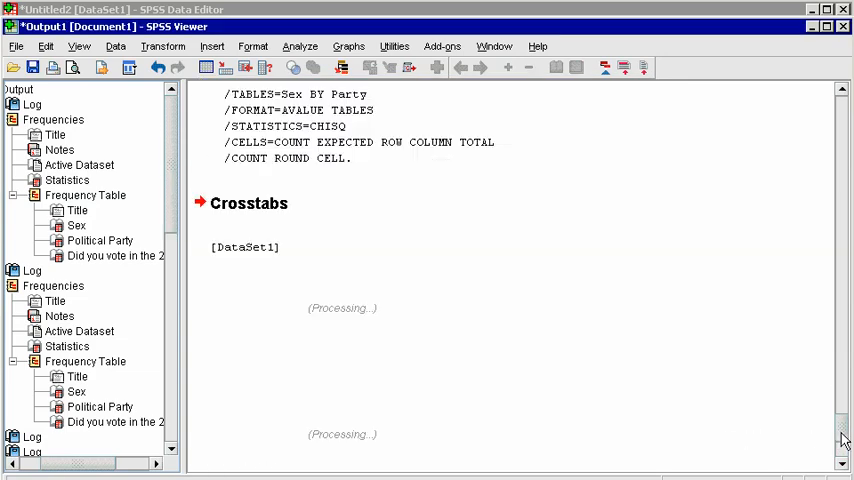
{"action": "scroll", "scroll_direction": "down", "scroll_amount": 3}
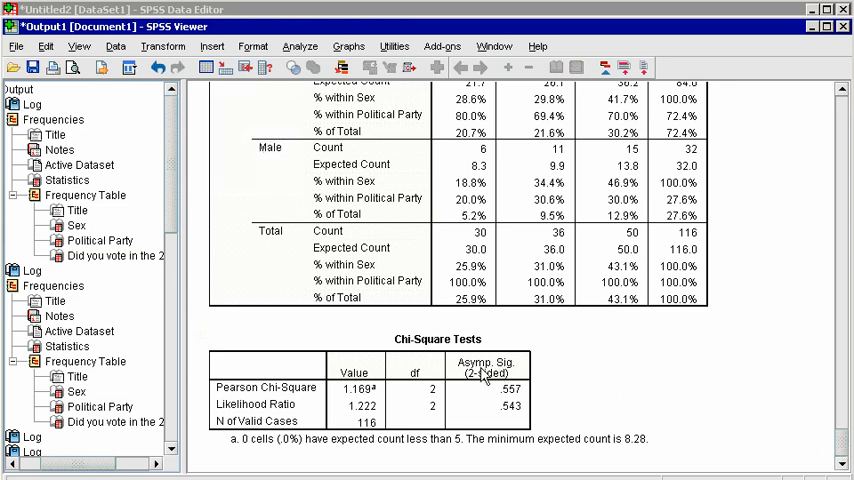
{"action": "mouse_move", "coordinate": [333, 398]}
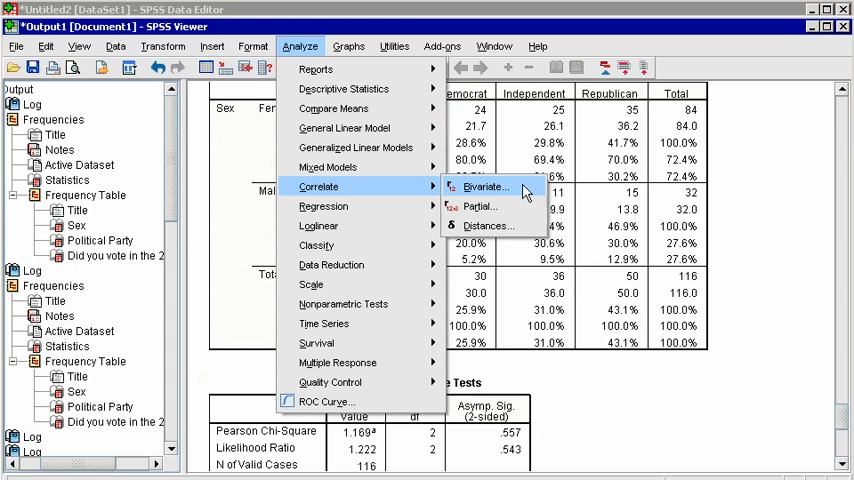
- Open Bivariate Correlations and move Age and Political Orientation [Conservatism] into Variables
{"action": "left_click", "coordinate": [486, 187]}
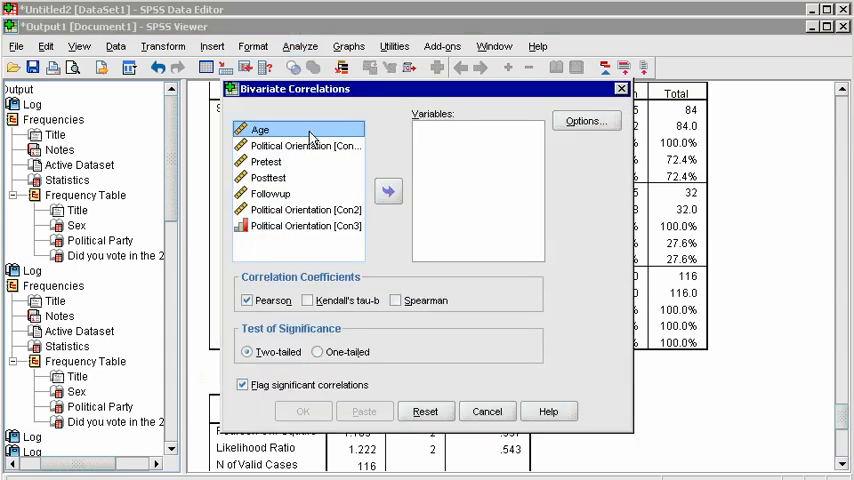
{"action": "left_click", "coordinate": [388, 191]}
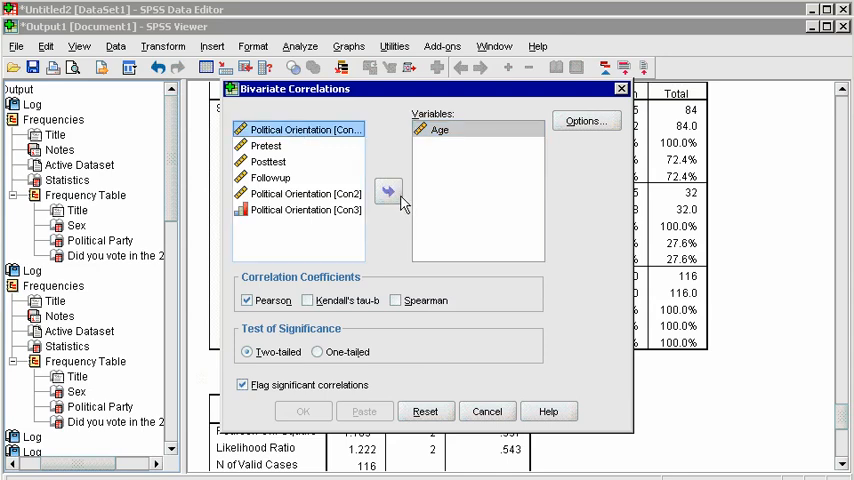
{"action": "left_click", "coordinate": [388, 191]}
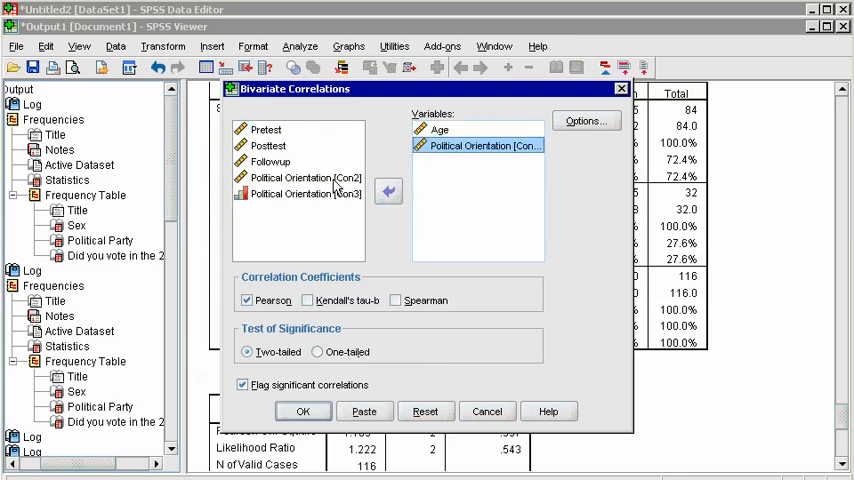
{"action": "left_click", "coordinate": [305, 177]}
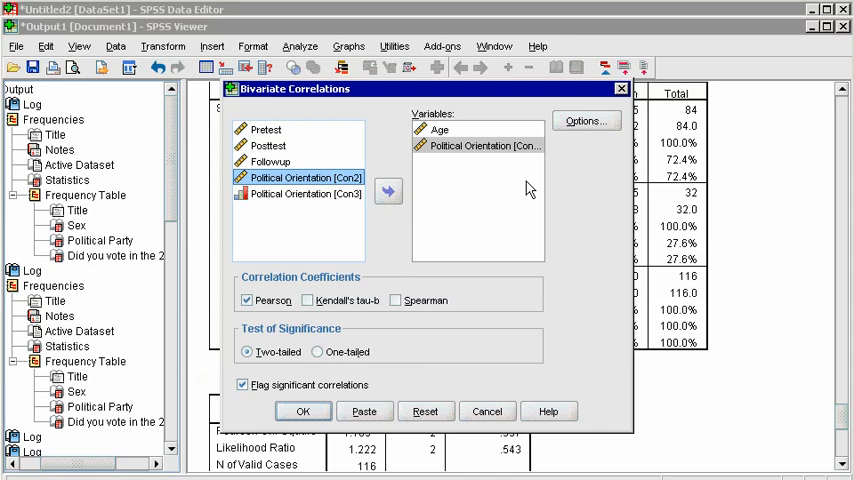